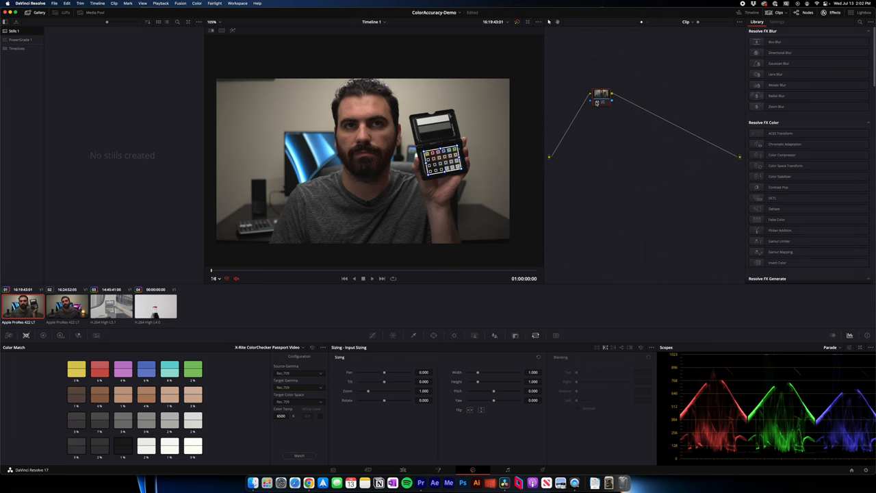
Apply the brand filter to the production-monitor results and scroll through the filtered listings
{"action": "left_click", "coordinate": [63, 307]}
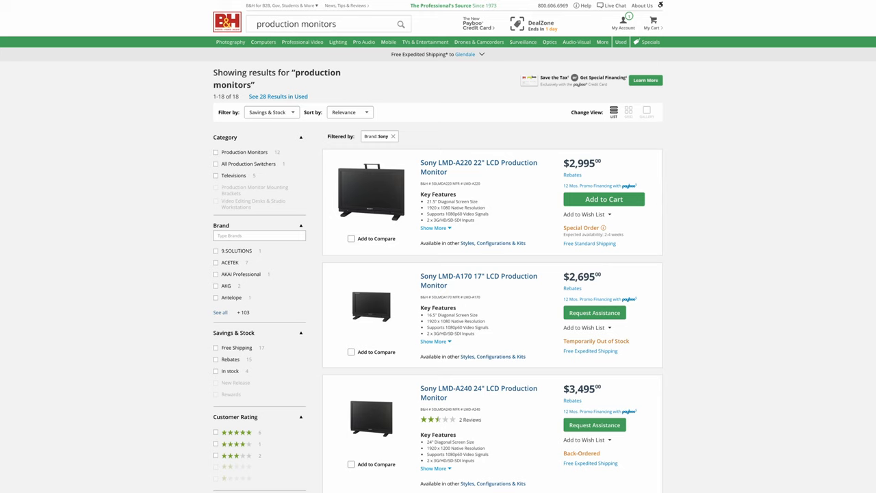
{"action": "scroll", "scroll_direction": "down", "scroll_amount": 3}
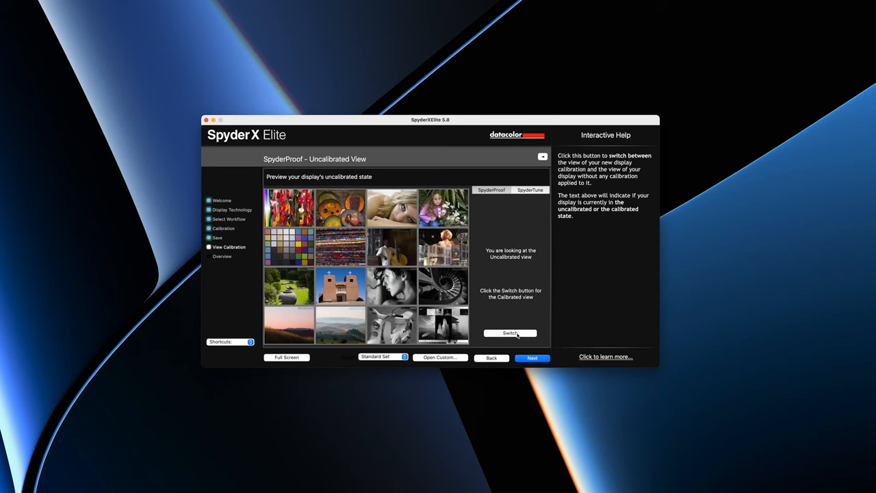
Toggle SpyderProof's Switch to show the sample photo grid in the uncalibrated display state
{"action": "left_click", "coordinate": [509, 334]}
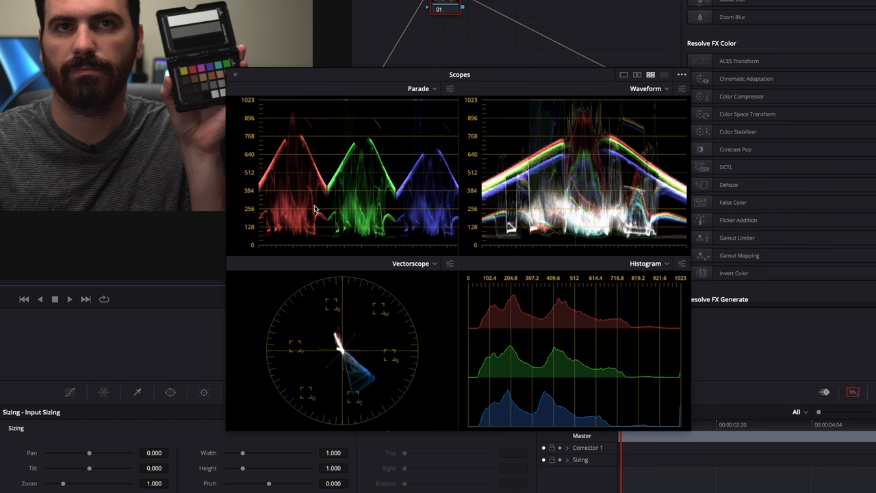
{"action": "mouse_move", "coordinate": [580, 183]}
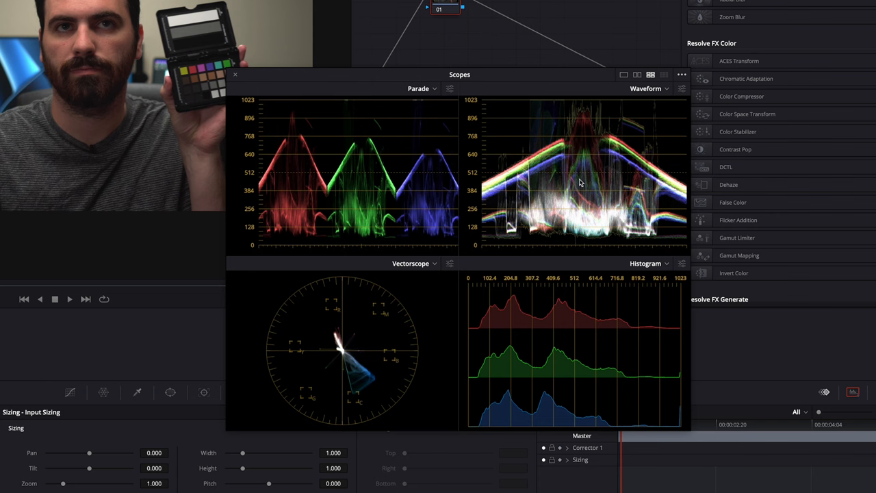
{"action": "mouse_move", "coordinate": [561, 211]}
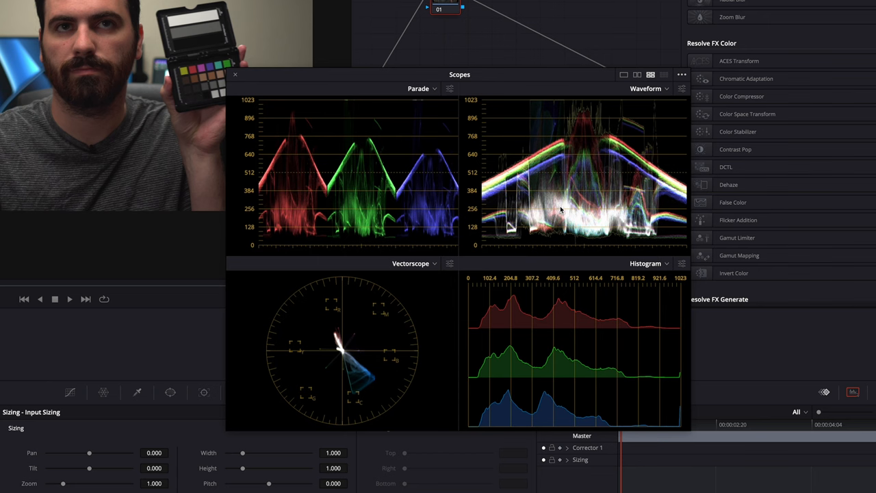
{"action": "mouse_move", "coordinate": [575, 217]}
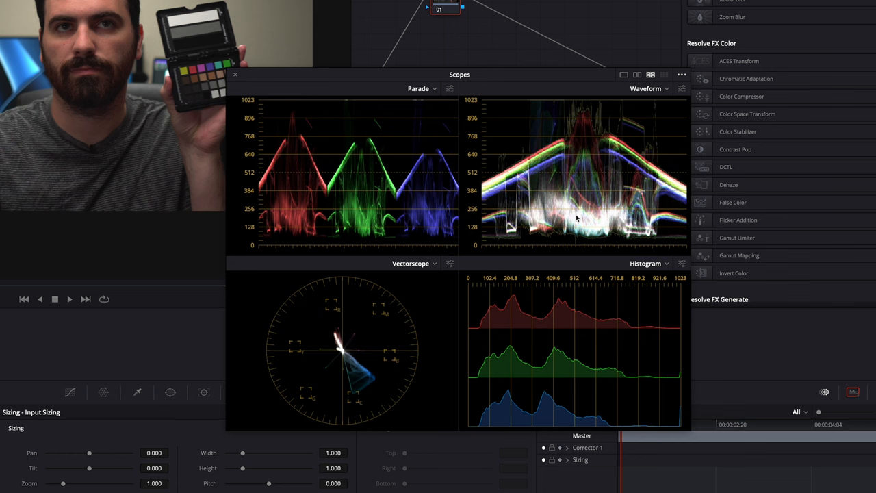
{"action": "mouse_move", "coordinate": [383, 352]}
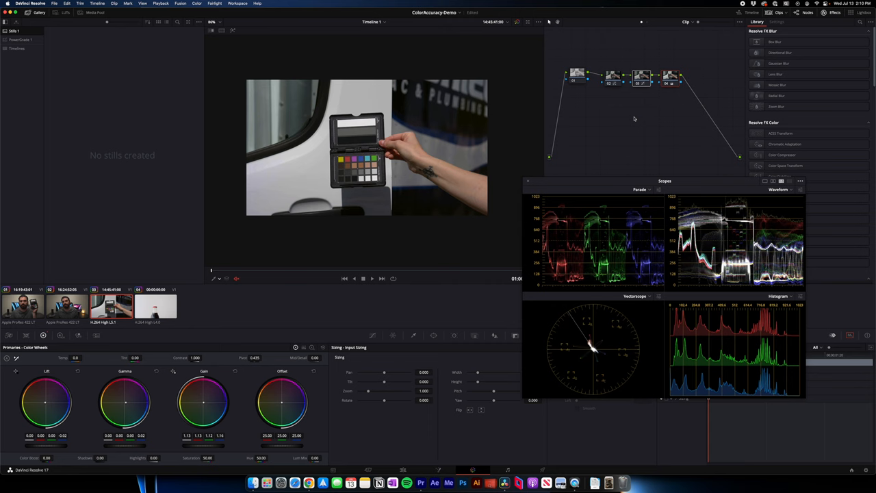
{"action": "mouse_move", "coordinate": [603, 112]}
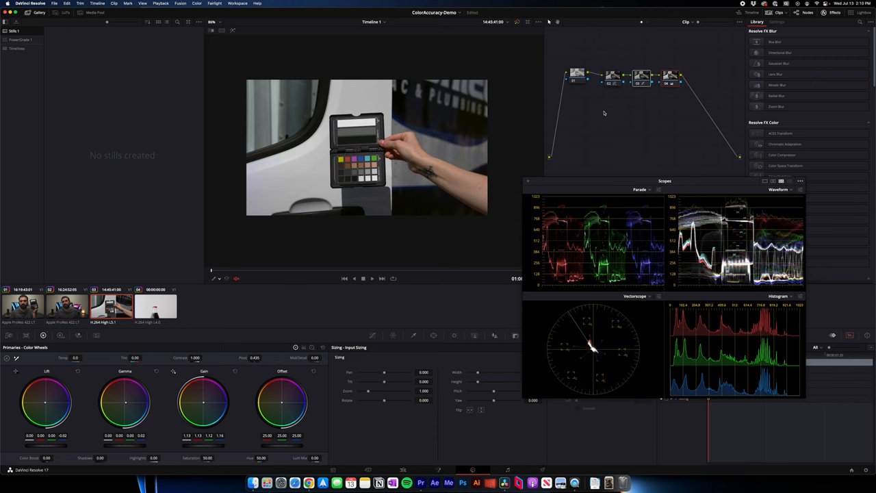